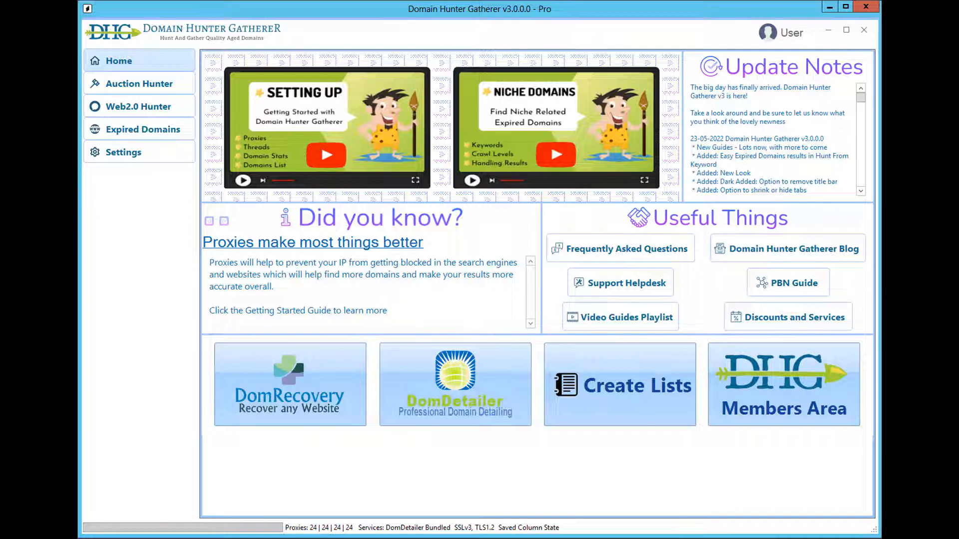
mouse_move(142, 152)
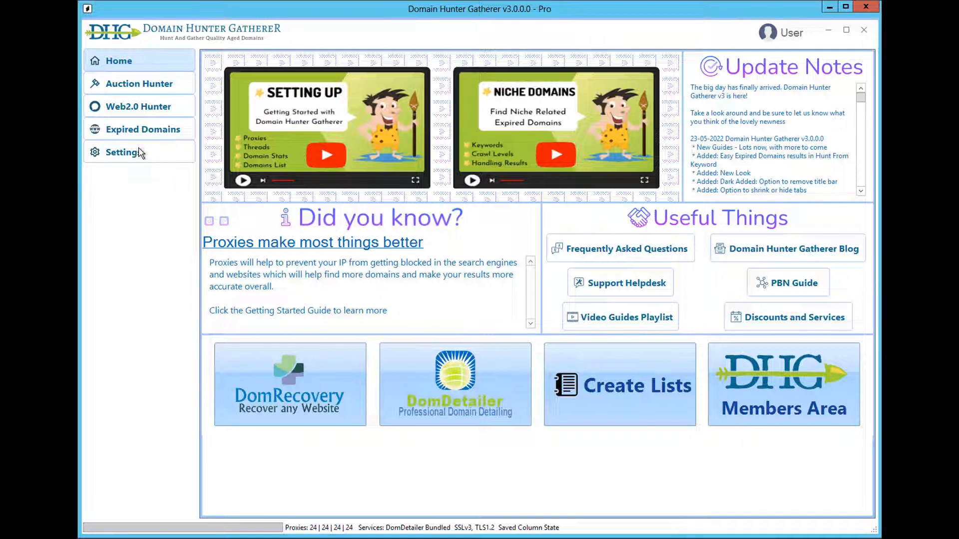
View the basic API and proxy settings, then return to the home page
click(124, 151)
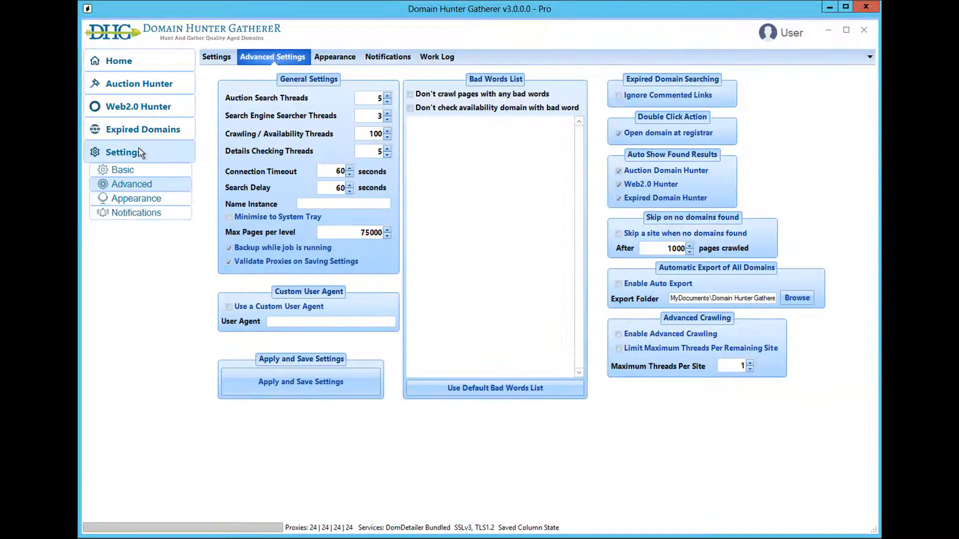
click(216, 56)
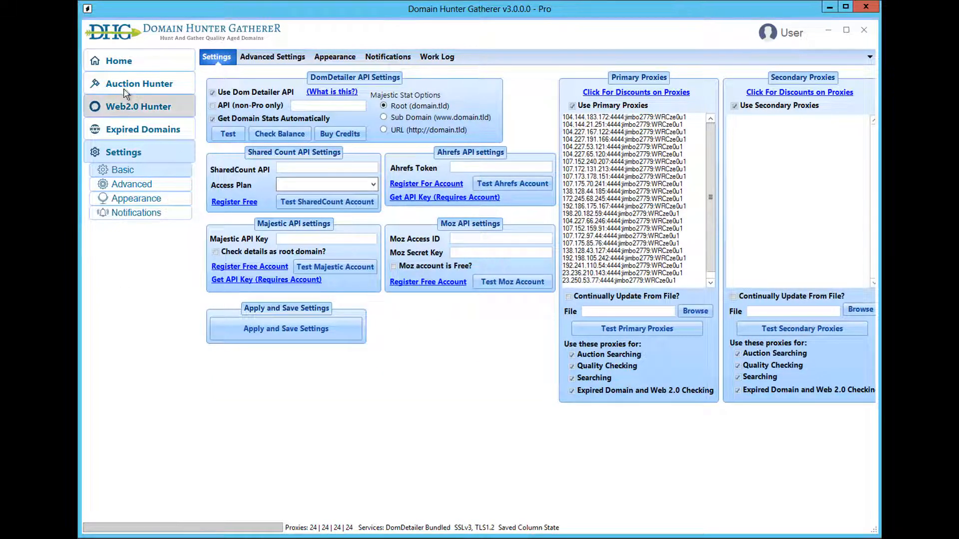
click(118, 60)
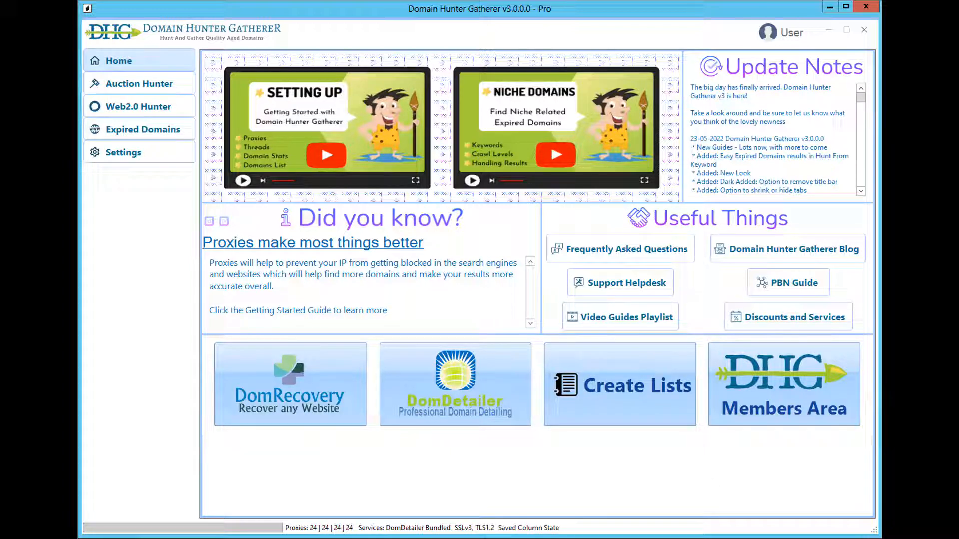
mouse_move(160, 272)
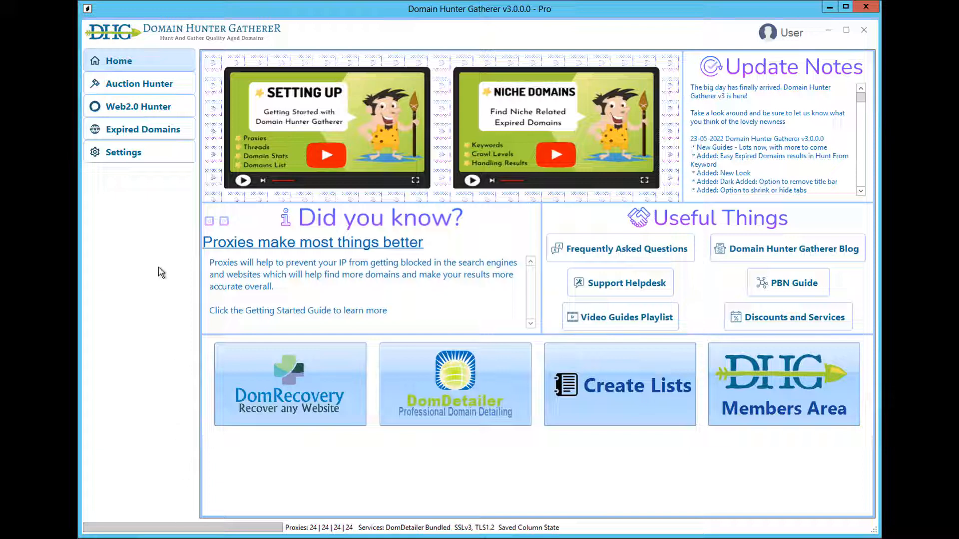
Reopen Settings on the Basic tab with the DomDetailer API and proxy options
click(124, 152)
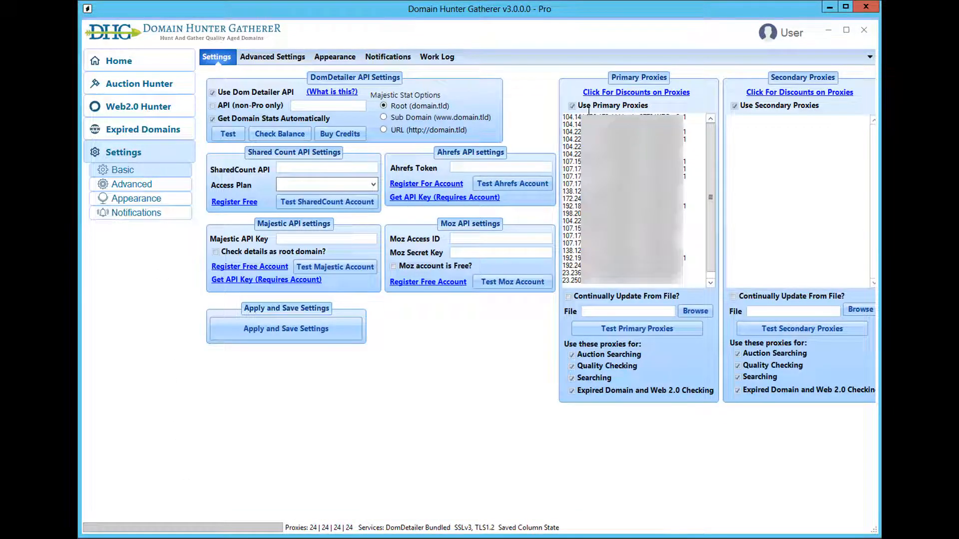
click(571, 106)
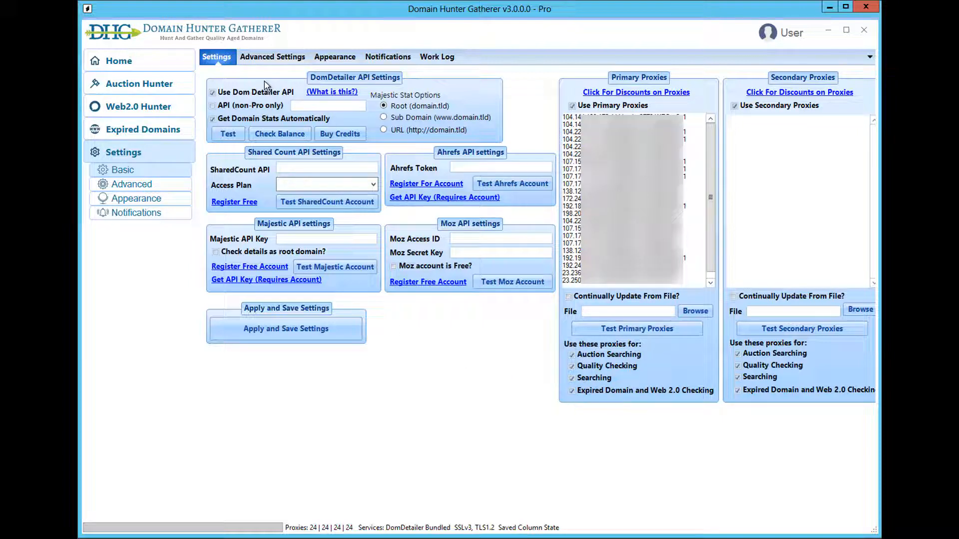
click(271, 56)
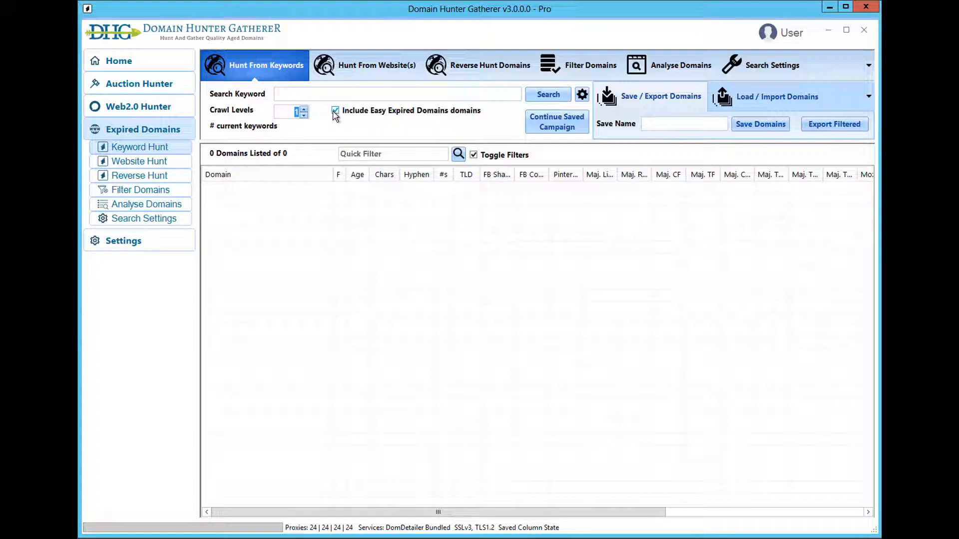
mouse_move(338, 126)
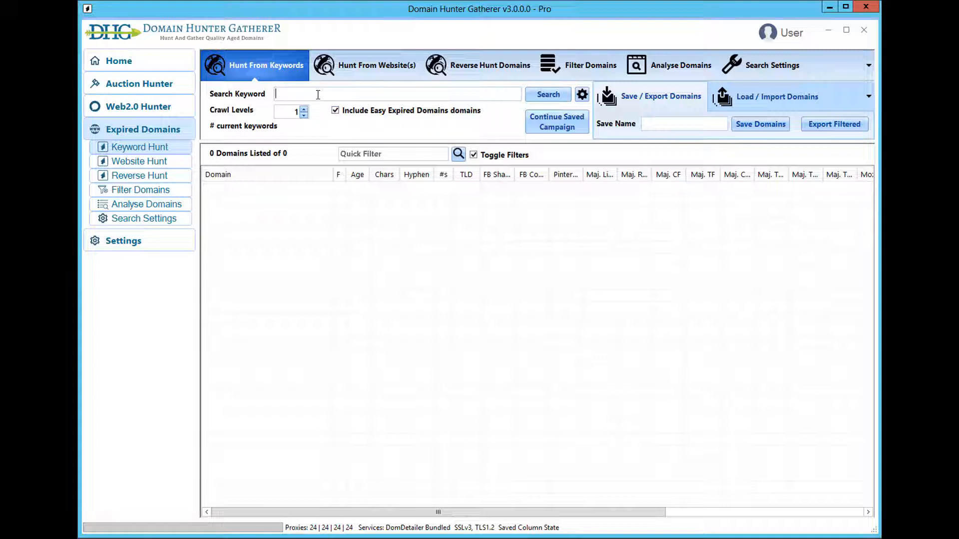
Enter 'cheese' as the search keyword for the expired-domain hunt
text(cheese)
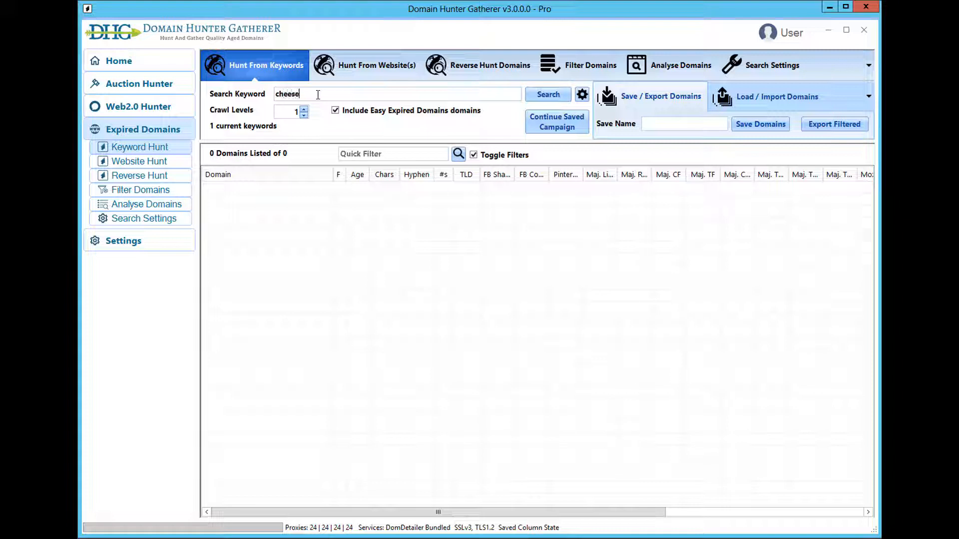
click(548, 94)
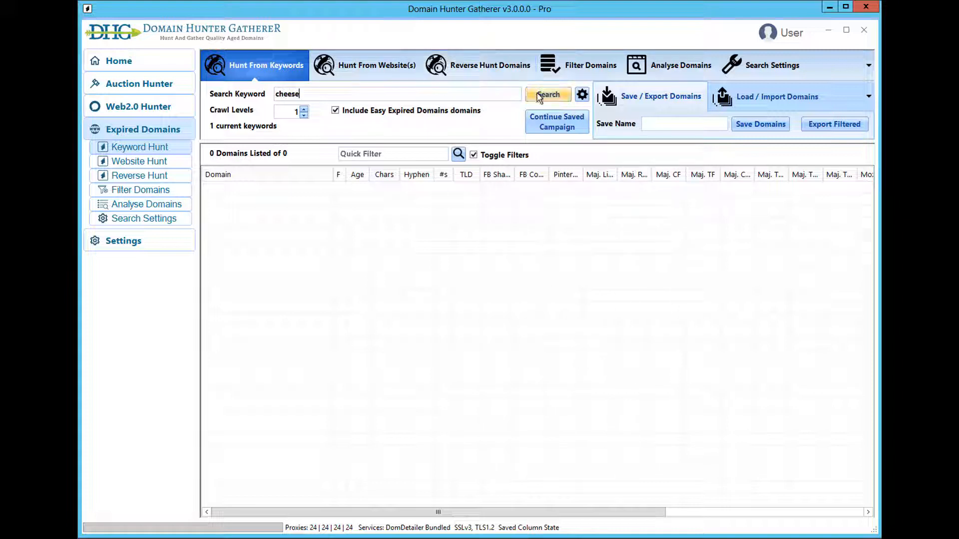
Start the cheese hunt and confirm the input list, gathering 2297 domains
click(547, 94)
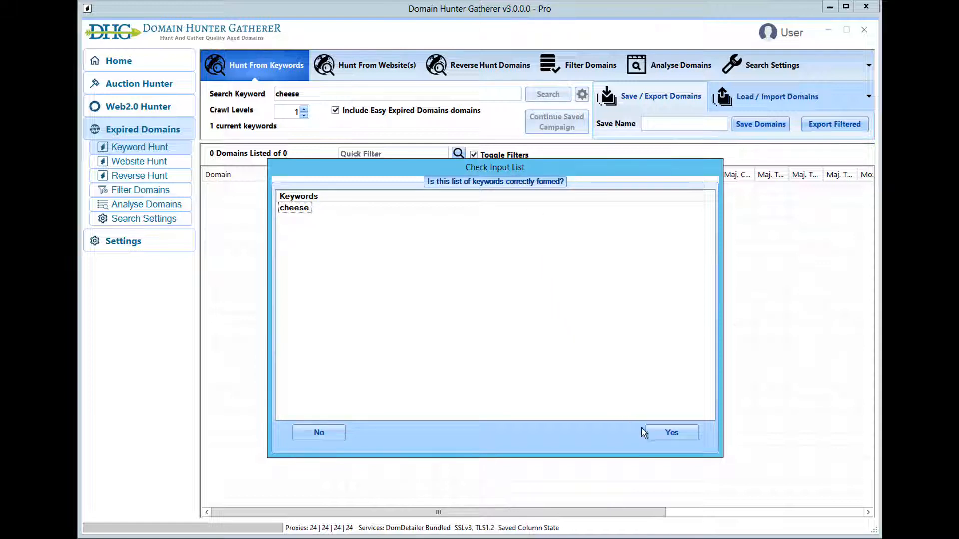
click(671, 433)
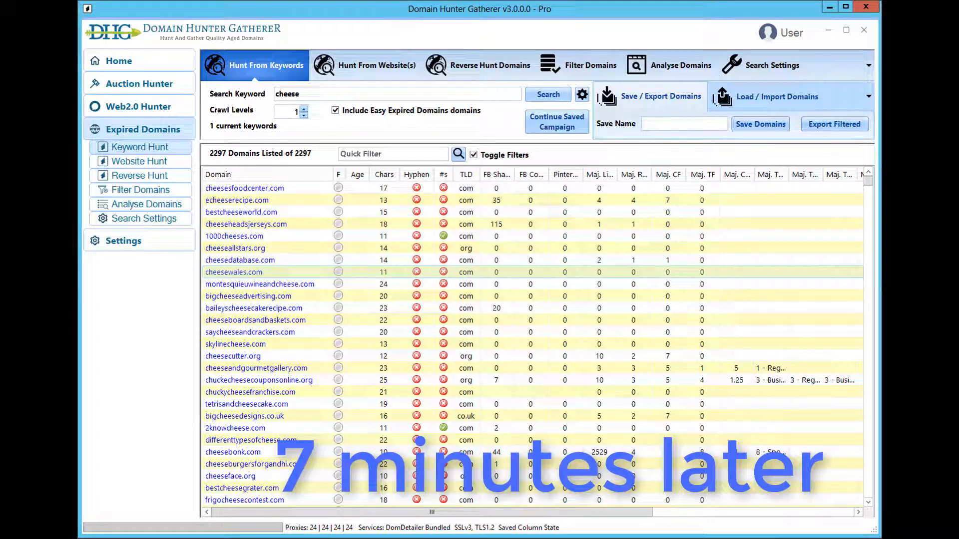
mouse_move(782, 224)
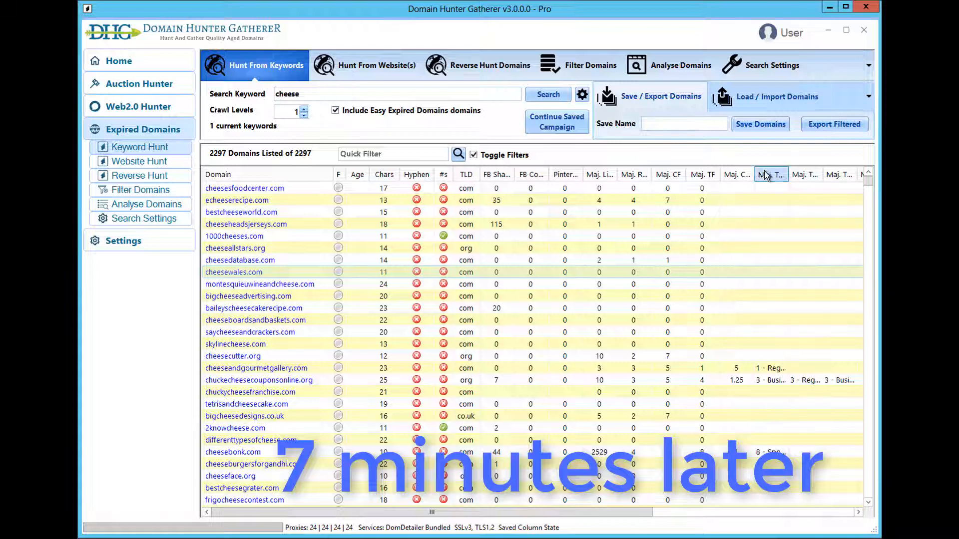
Sort the 2297 cheese domains by Majestic topical trust flow, highest first
click(770, 174)
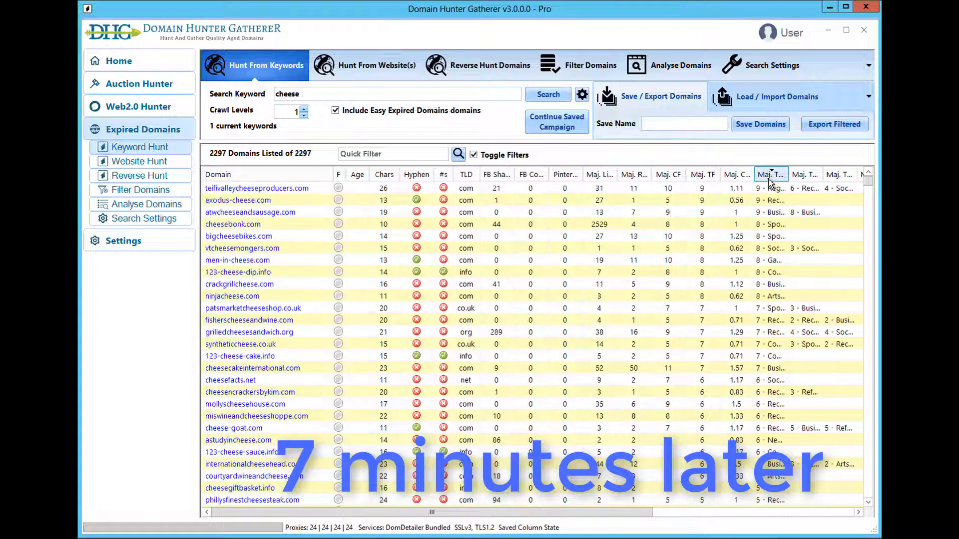